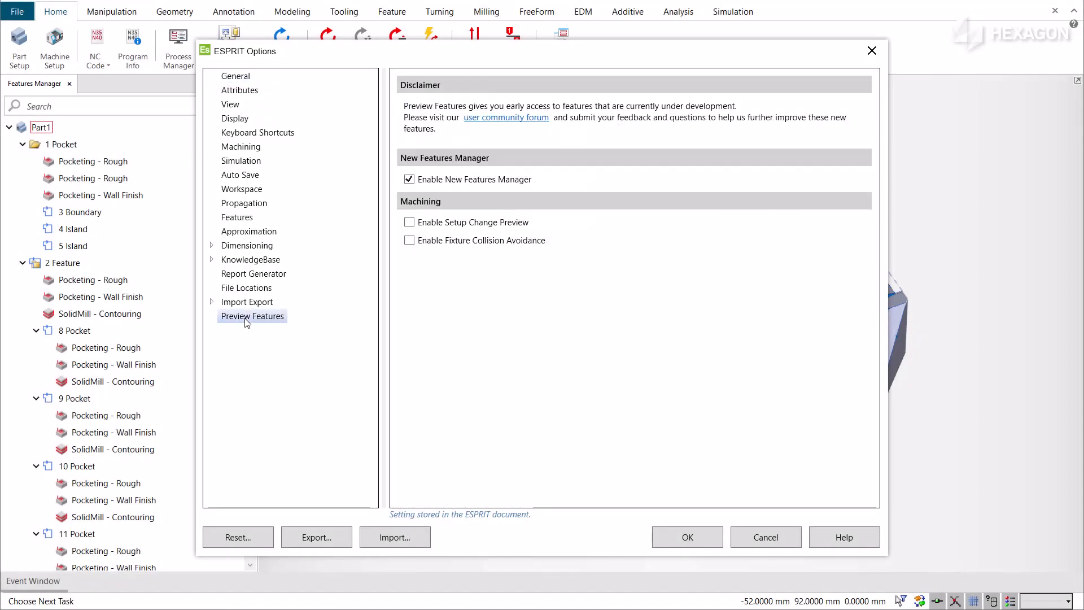
Step: Keep Enable New Features Manager checked in Preview Features and confirm the options
{"action": "left_click", "coordinate": [409, 180]}
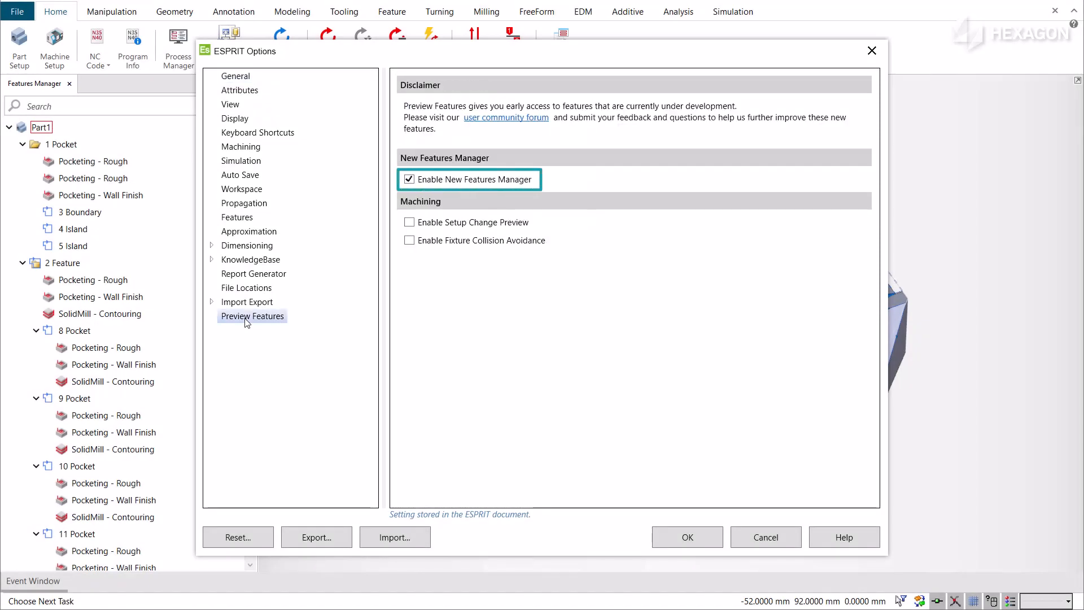
{"action": "left_click", "coordinate": [685, 537]}
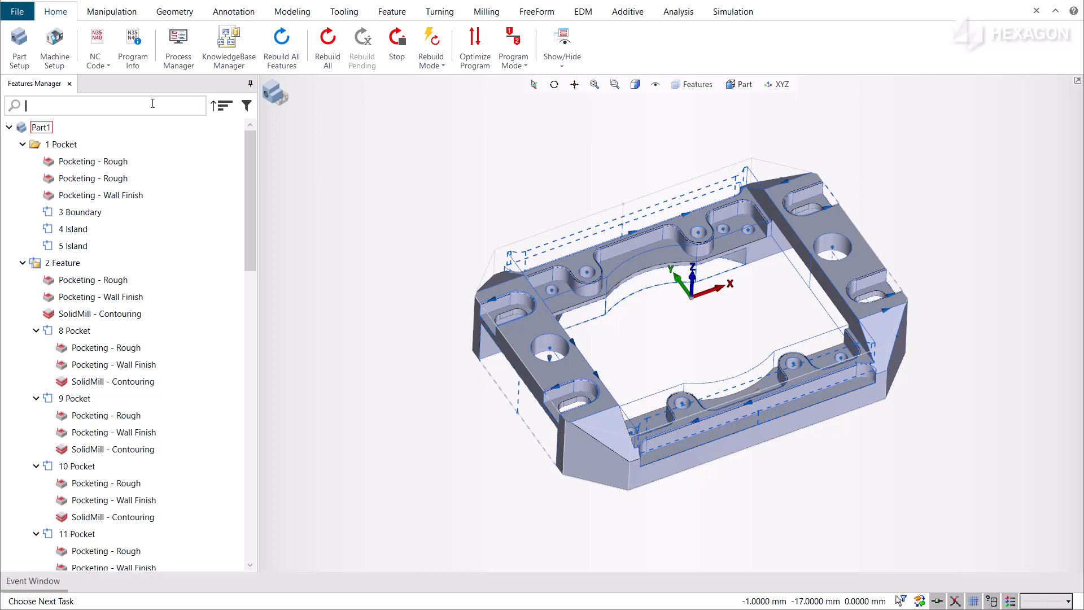
Step: Search 'Con' to narrow to Contouring operations, select 6 Pocket's, then clear the search
{"action": "type", "text": "Co"}
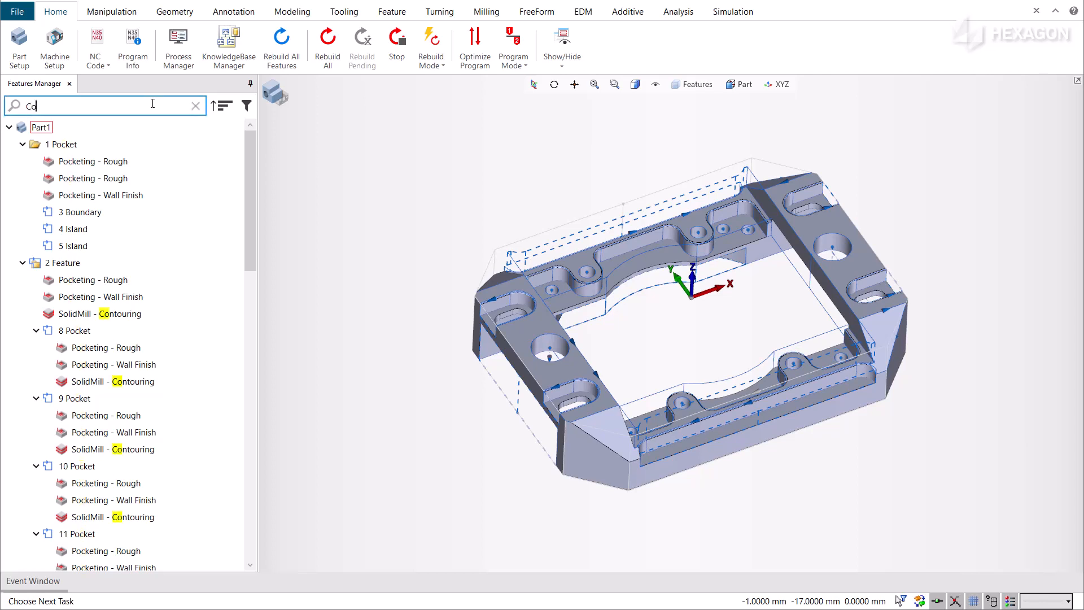
{"action": "type", "text": "n"}
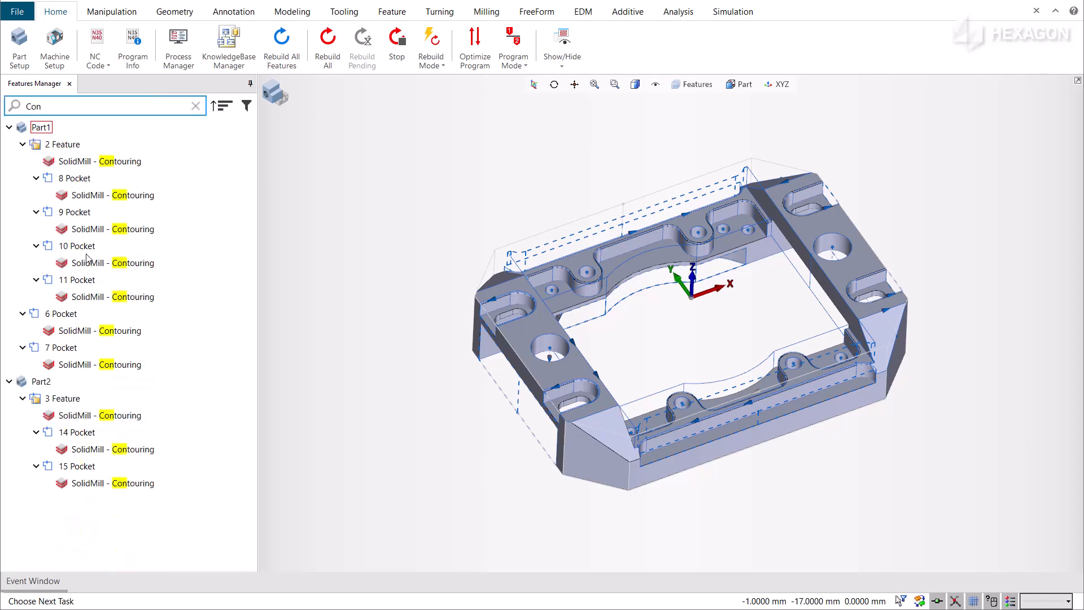
{"action": "left_click", "coordinate": [104, 331]}
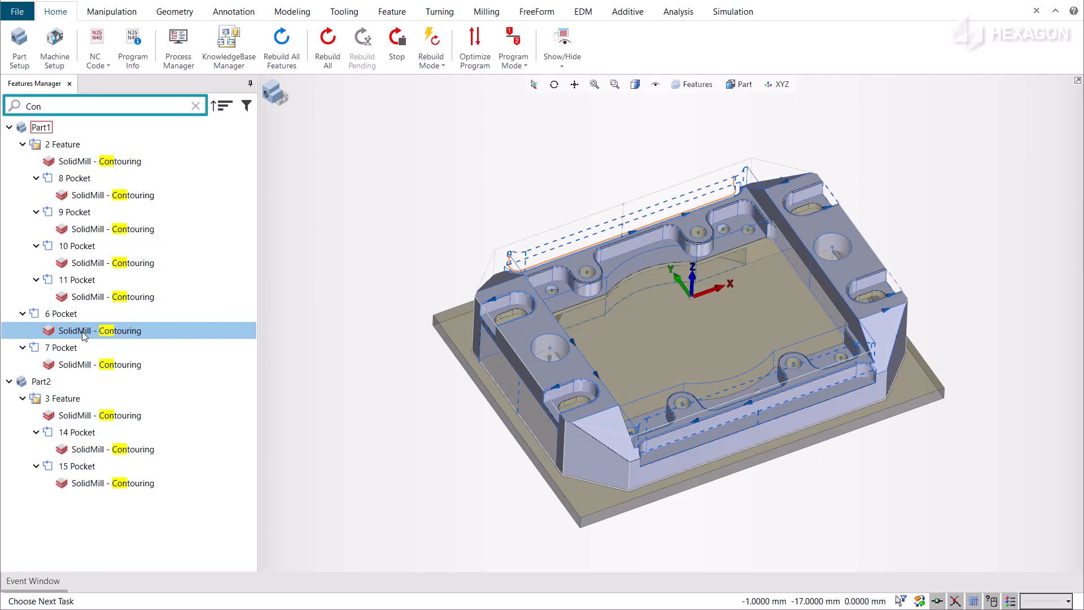
{"action": "left_click", "coordinate": [246, 105]}
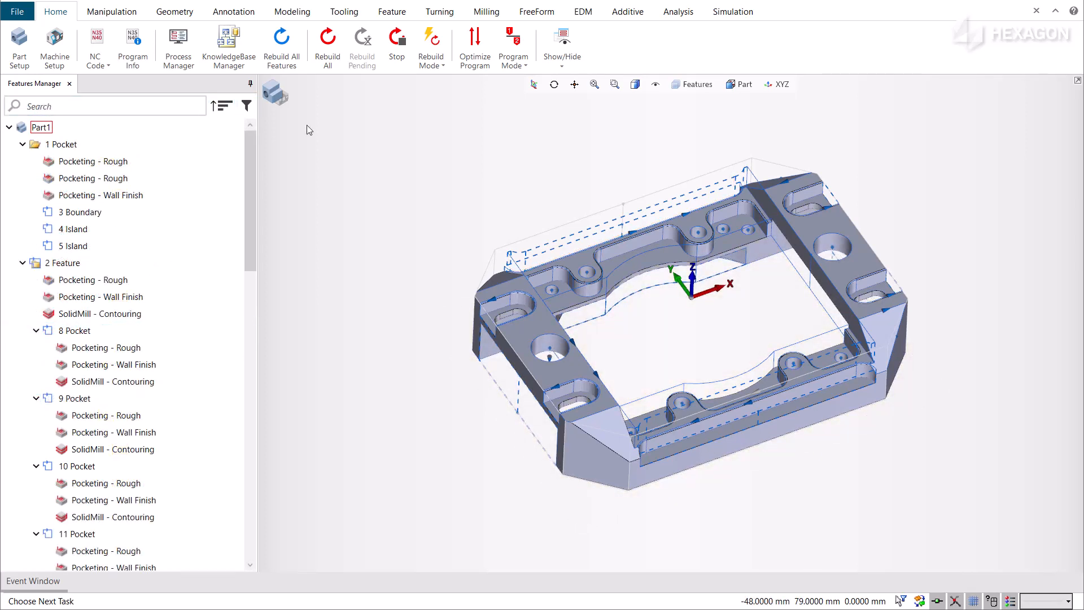
{"action": "left_click", "coordinate": [274, 95]}
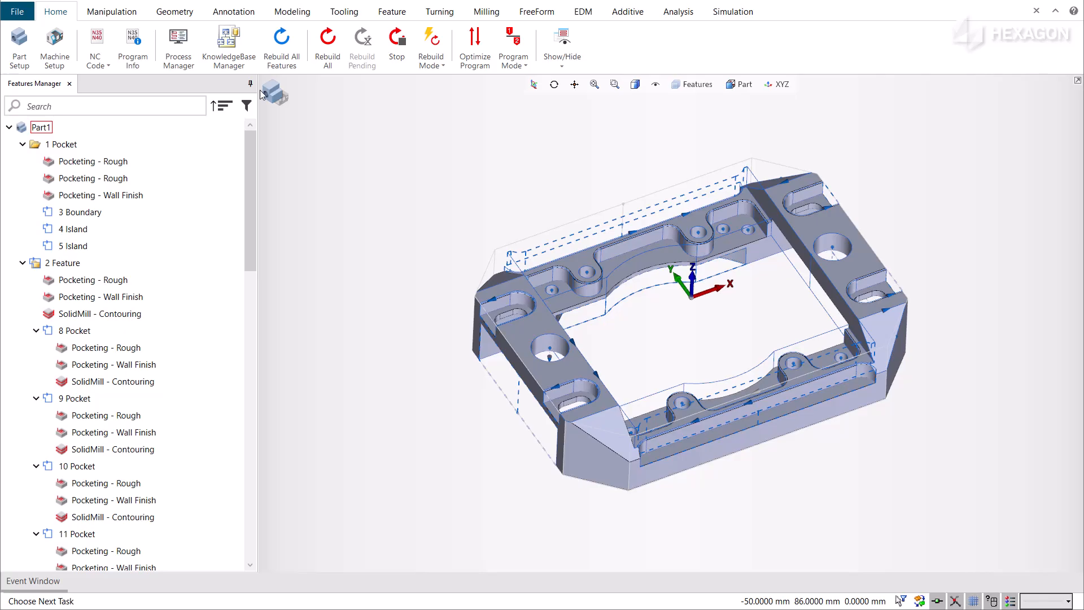
{"action": "left_click", "coordinate": [17, 12]}
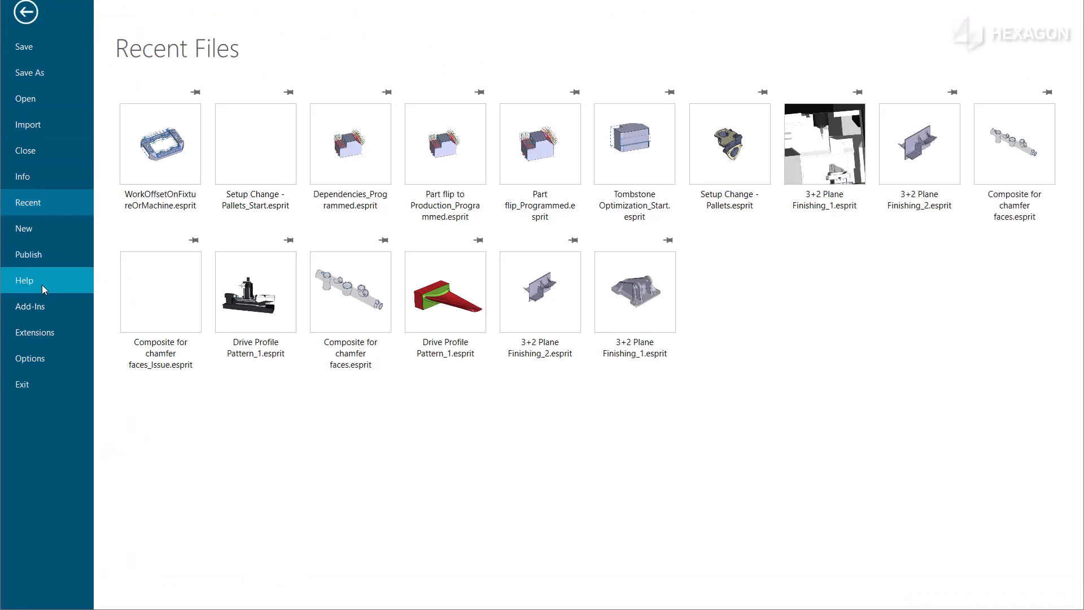
{"action": "left_click", "coordinate": [30, 358]}
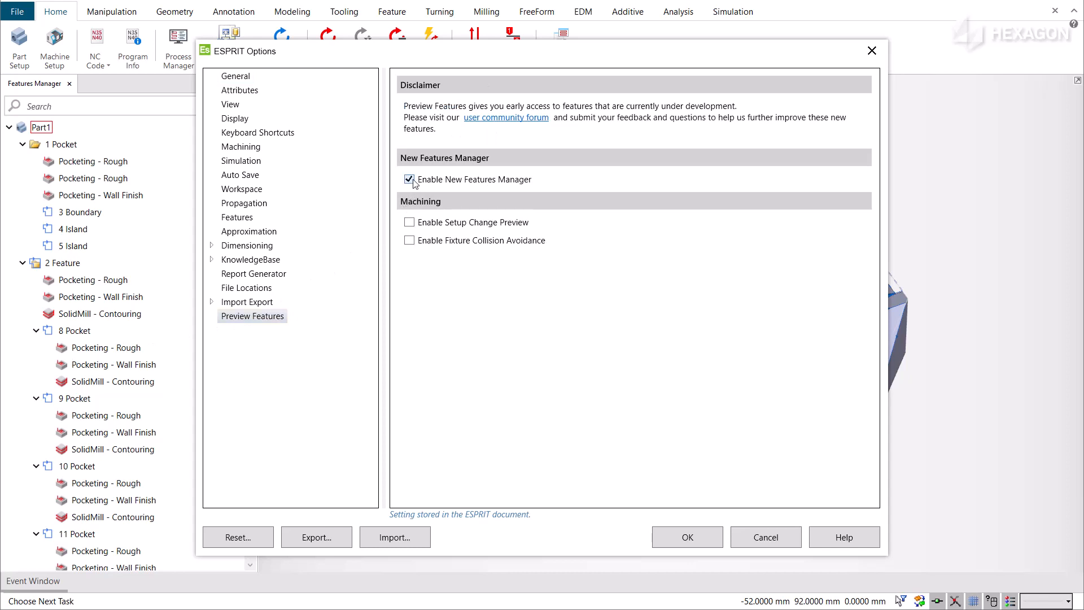
{"action": "left_click", "coordinate": [685, 536]}
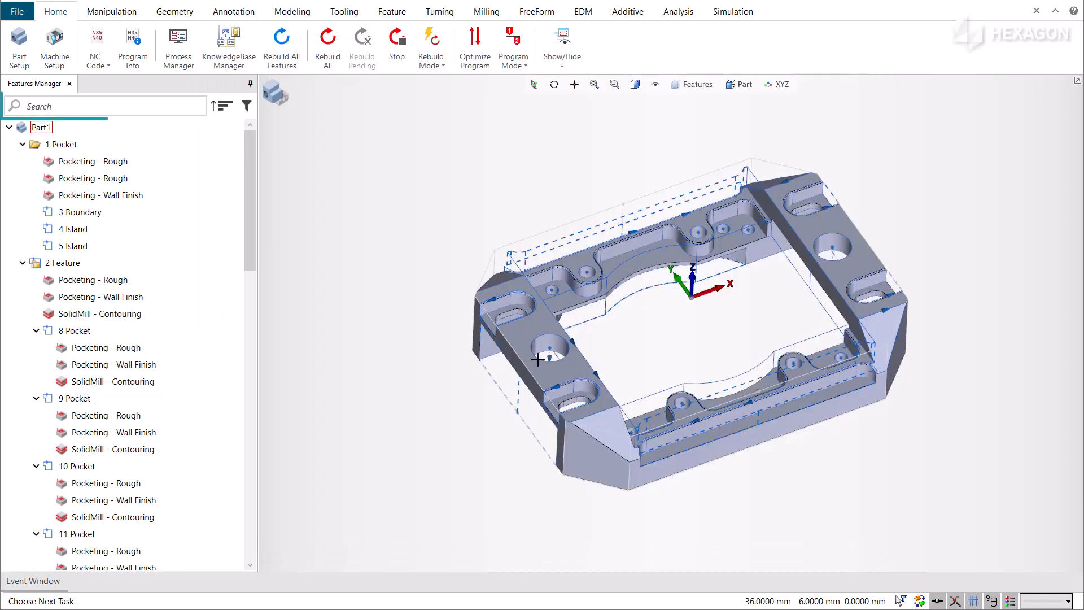
{"action": "mouse_move", "coordinate": [278, 135]}
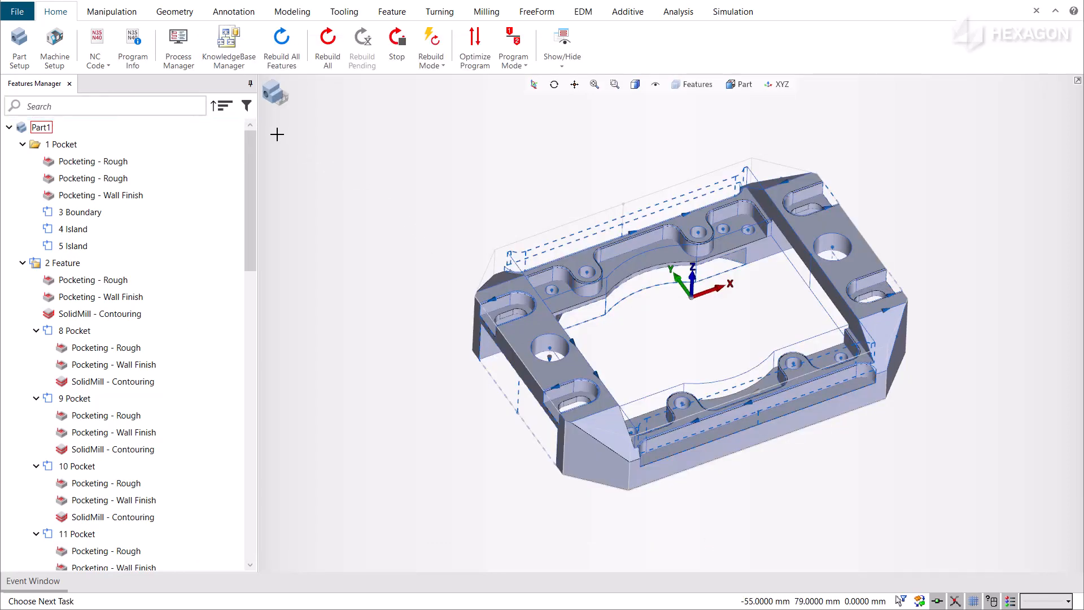
{"action": "left_click", "coordinate": [245, 105]}
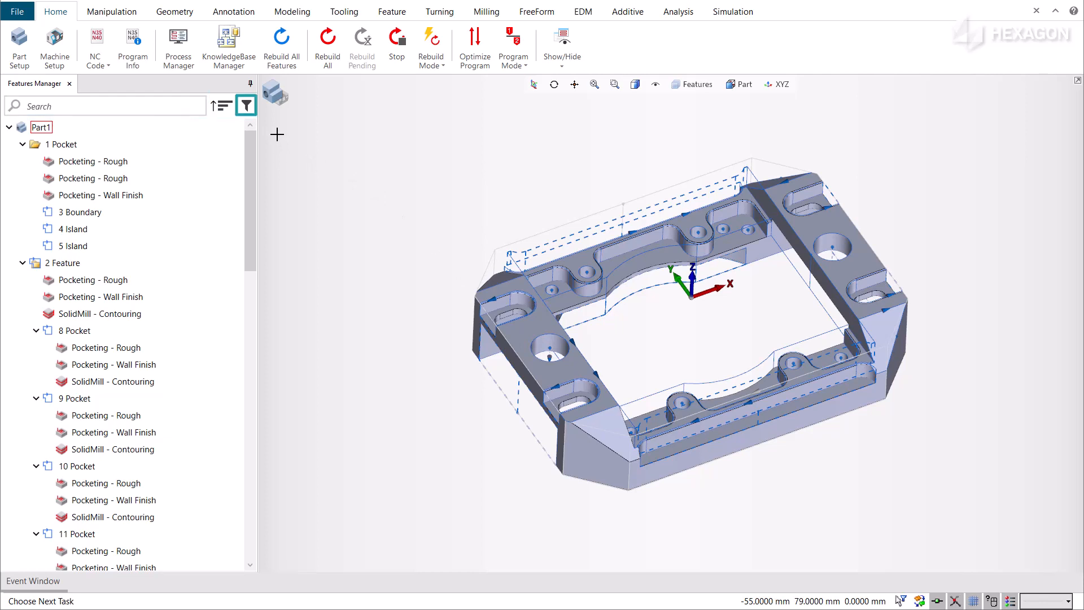
{"action": "left_click", "coordinate": [245, 105]}
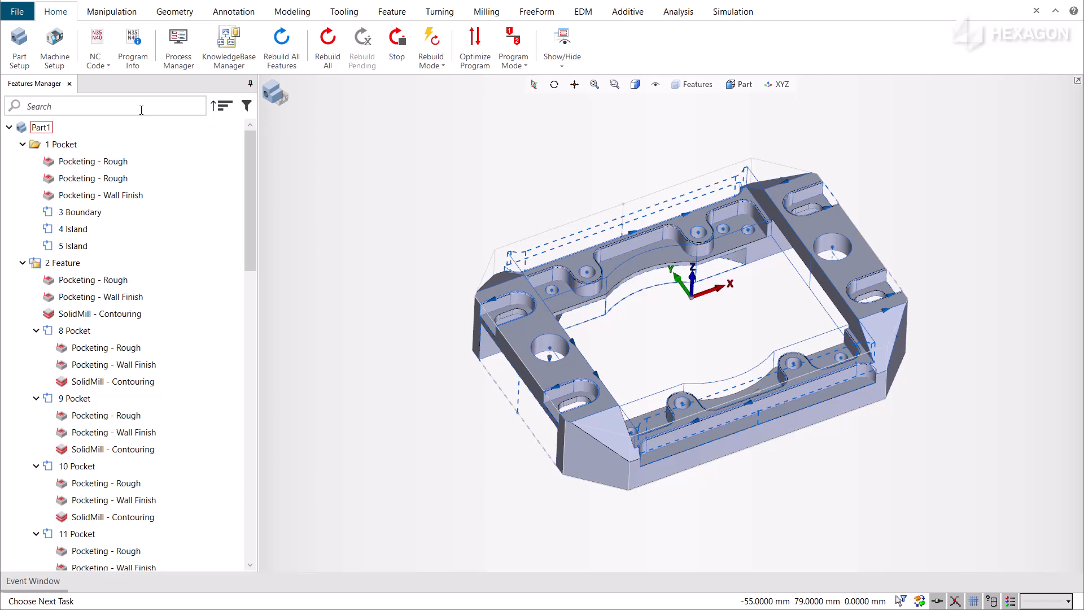
{"action": "type", "text": "h"}
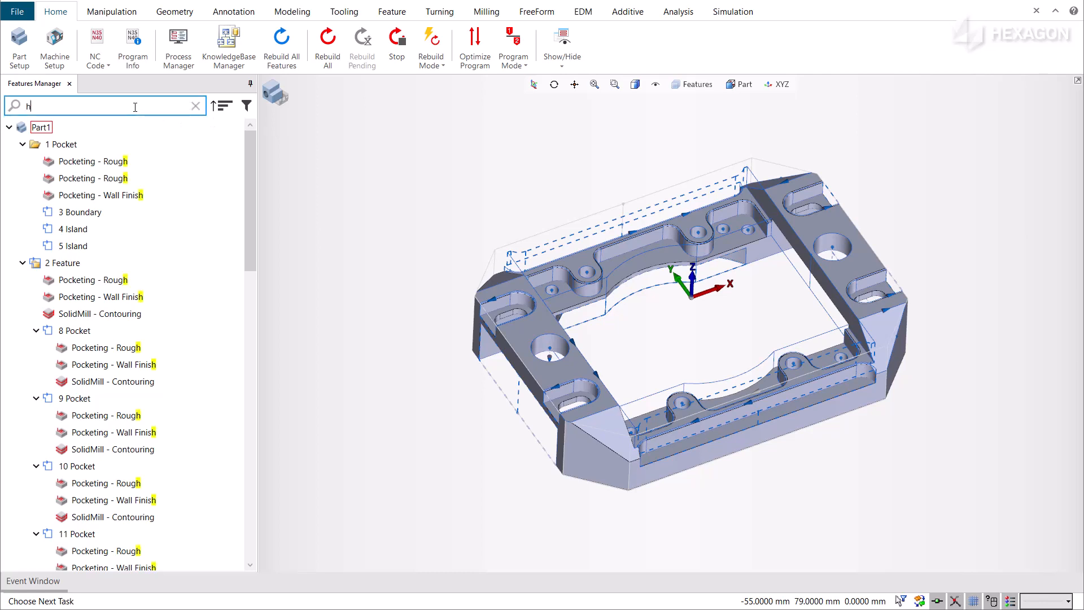
{"action": "type", "text": "o"}
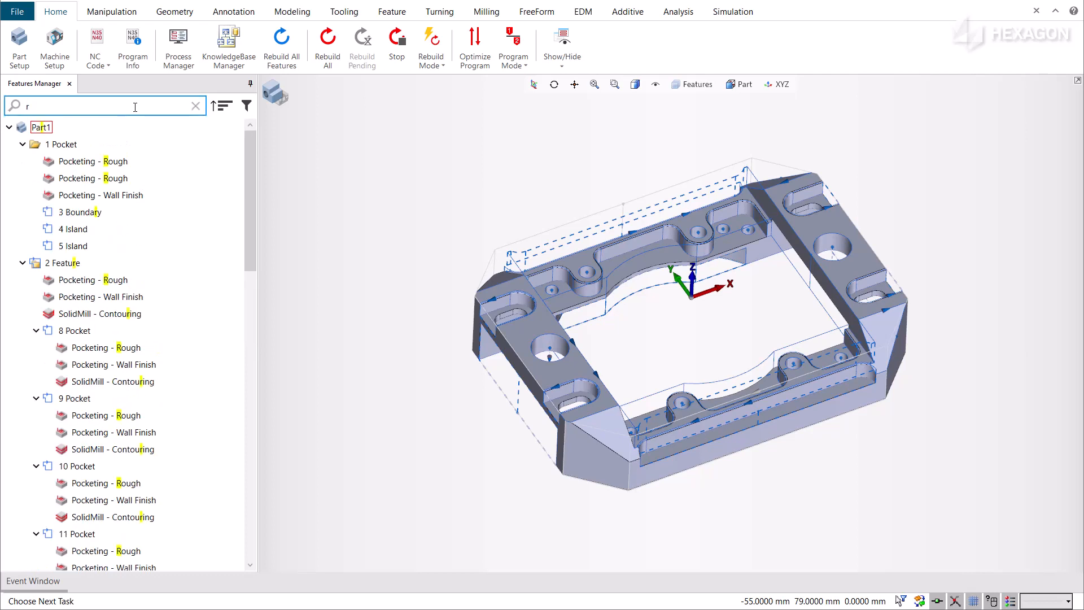
{"action": "type", "text": "ough"}
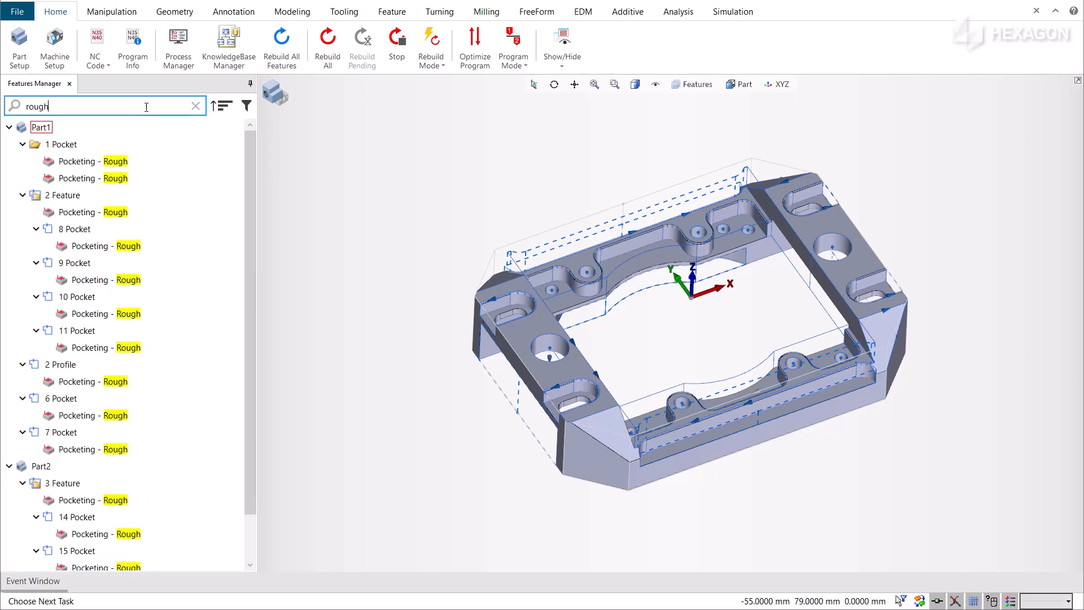
{"action": "left_click", "coordinate": [196, 106]}
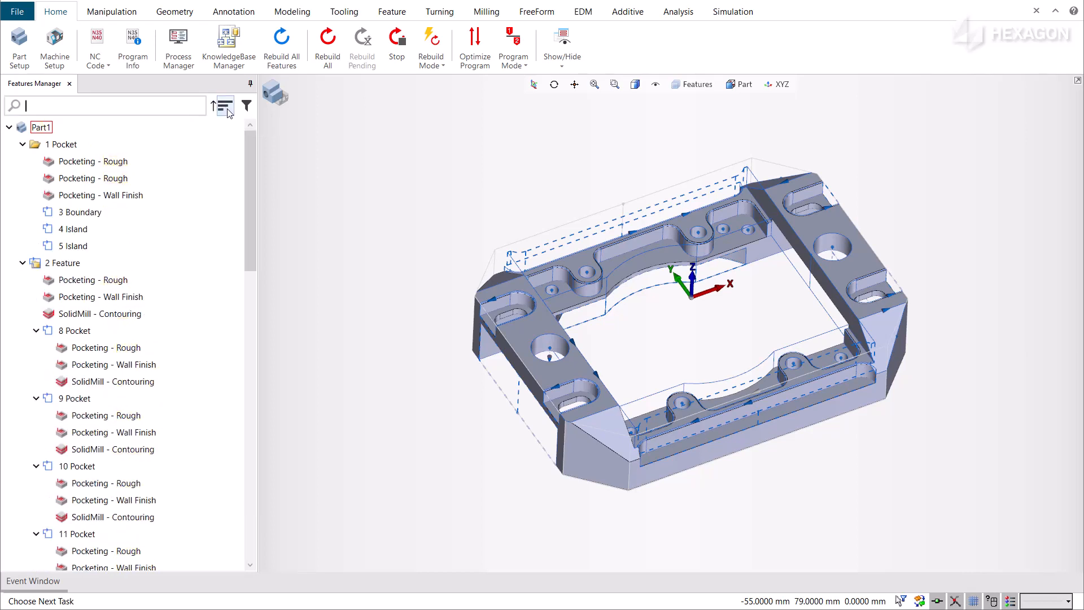
Step: Sort the feature tree by Name, then Creation Order, then switch to Descending order
{"action": "left_click", "coordinate": [223, 106]}
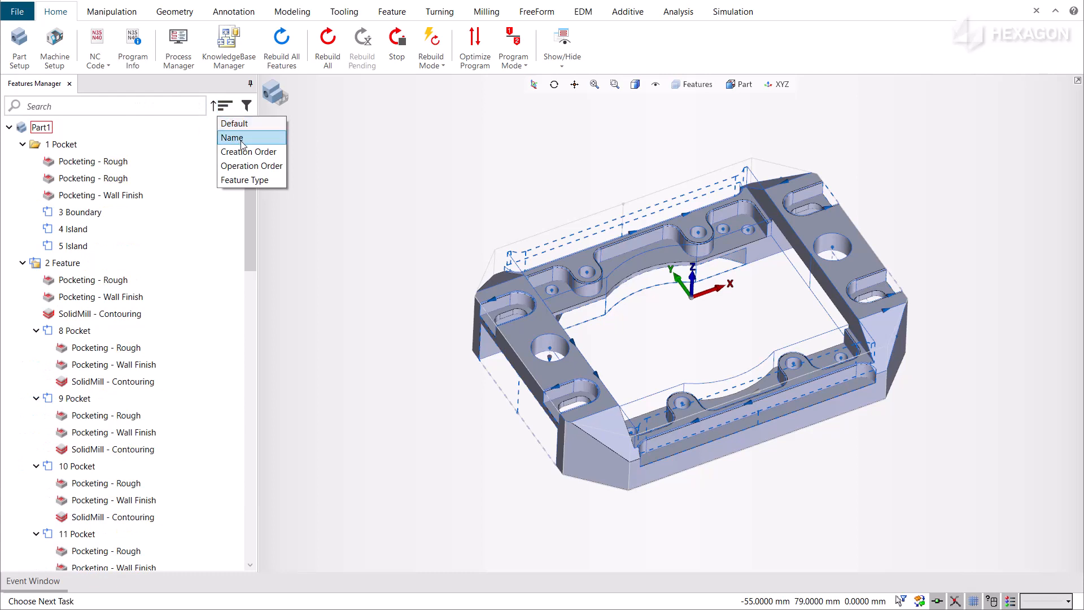
{"action": "left_click", "coordinate": [232, 136]}
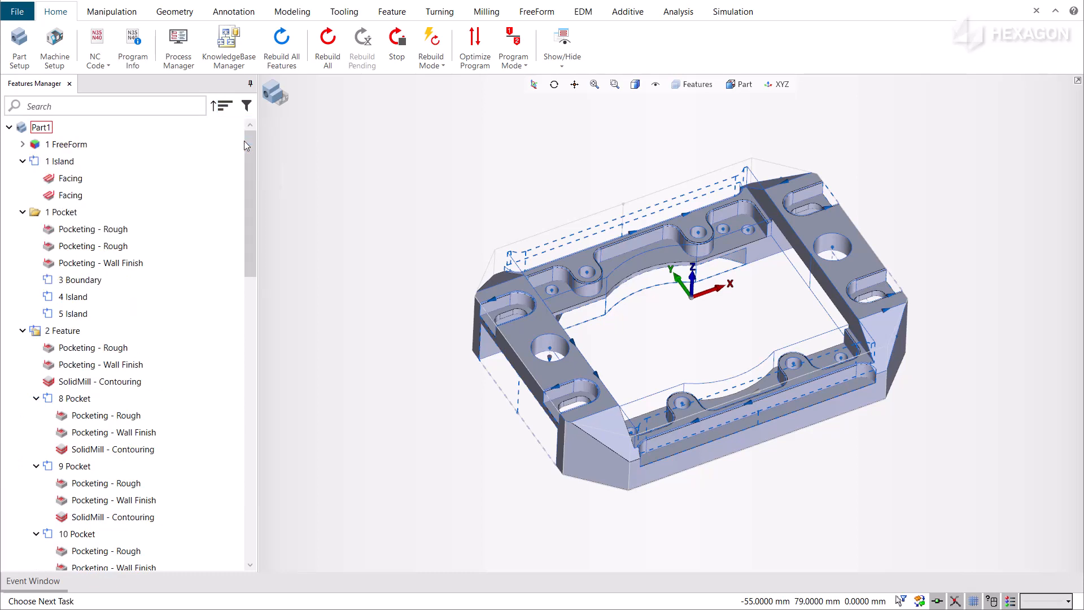
{"action": "left_click", "coordinate": [221, 105]}
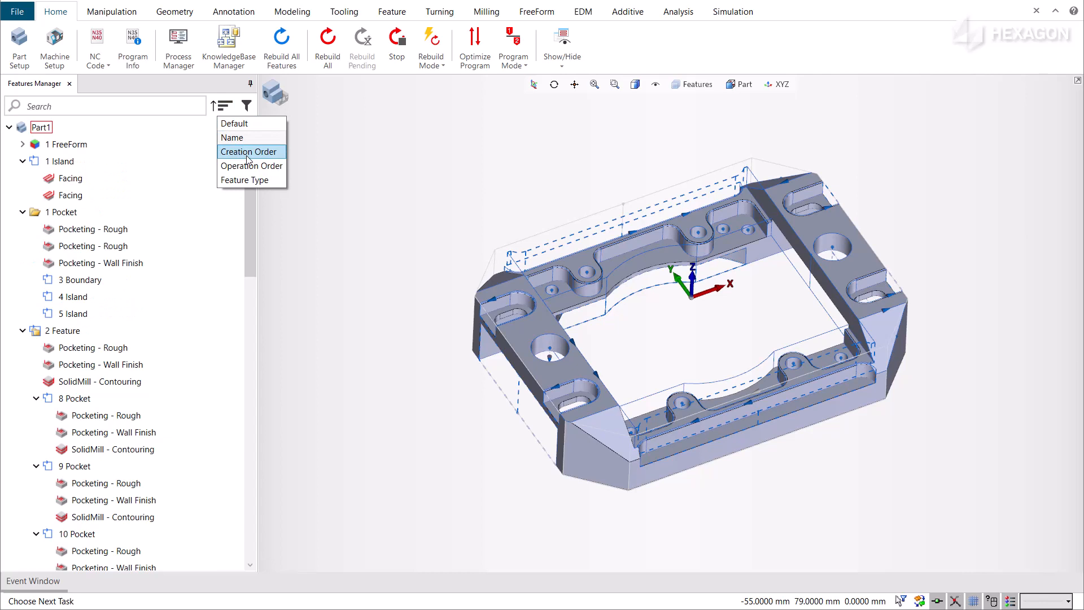
{"action": "left_click", "coordinate": [248, 151]}
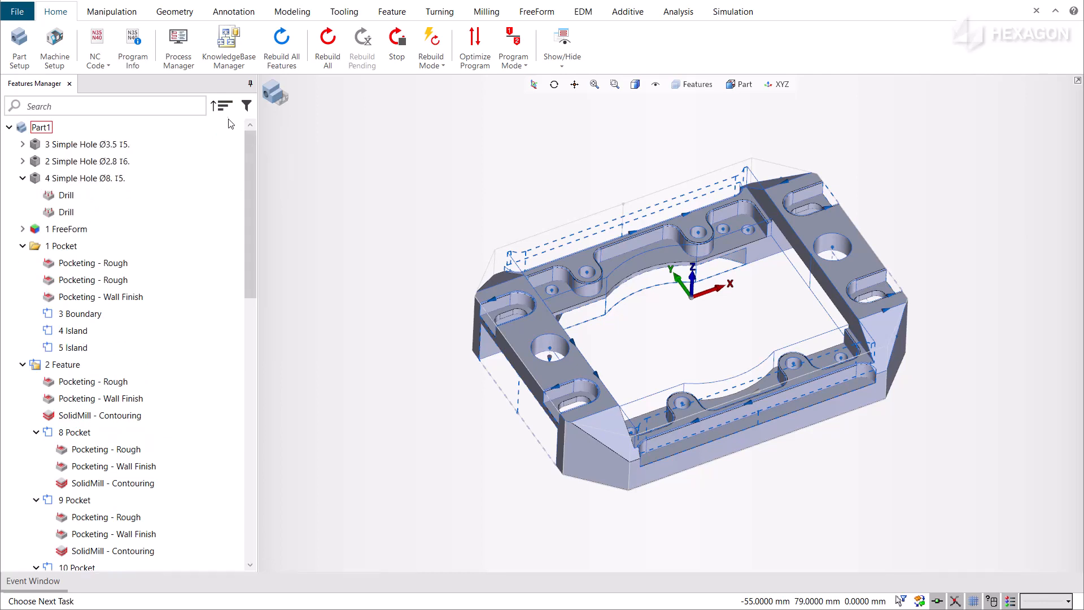
{"action": "mouse_move", "coordinate": [252, 173]}
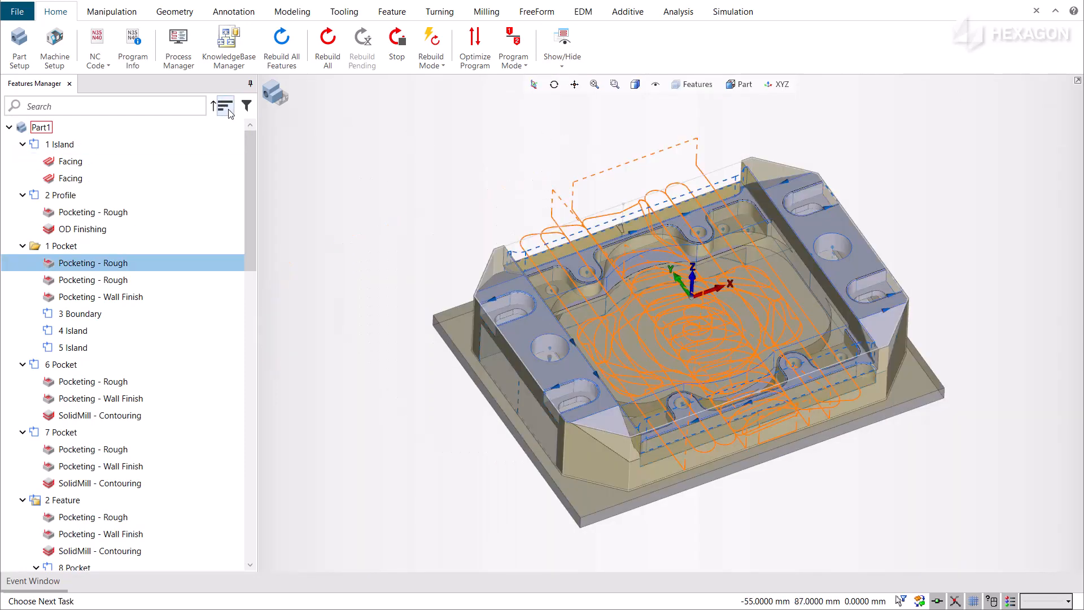
{"action": "left_click", "coordinate": [222, 106]}
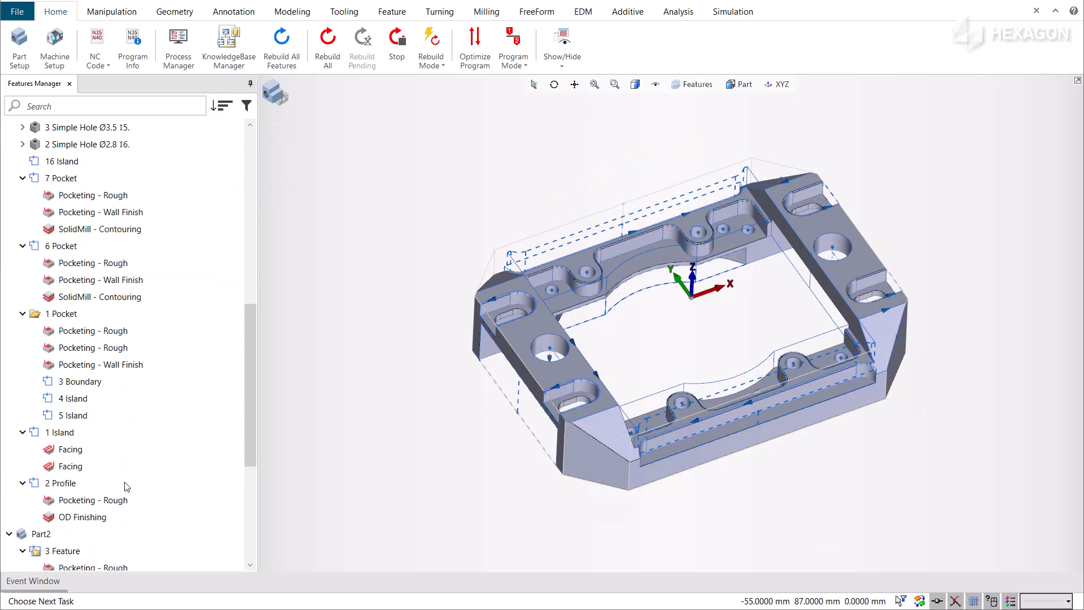
{"action": "mouse_move", "coordinate": [218, 106]}
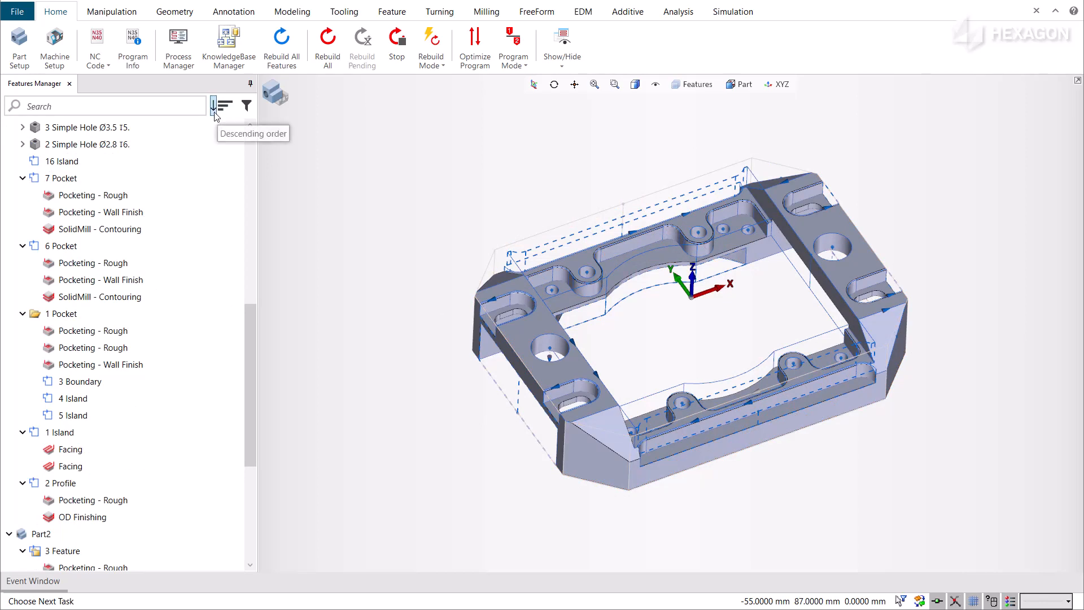
Step: Uncheck Chain in the feature-type filter so 2 Profile and 1 Island are hidden
{"action": "scroll", "scroll_direction": "down", "scroll_amount": 3}
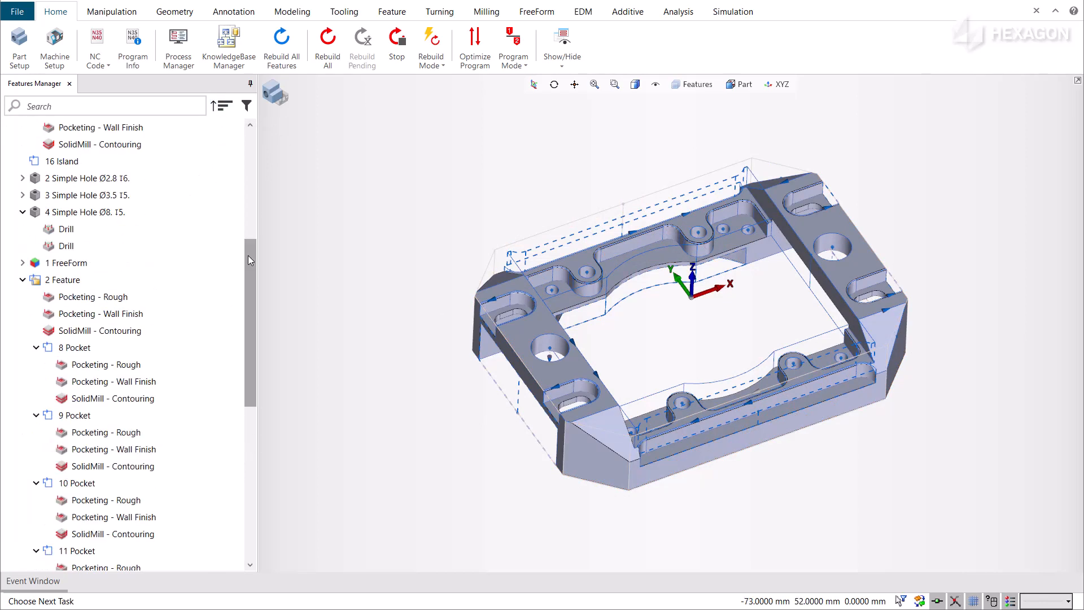
{"action": "left_click", "coordinate": [246, 105]}
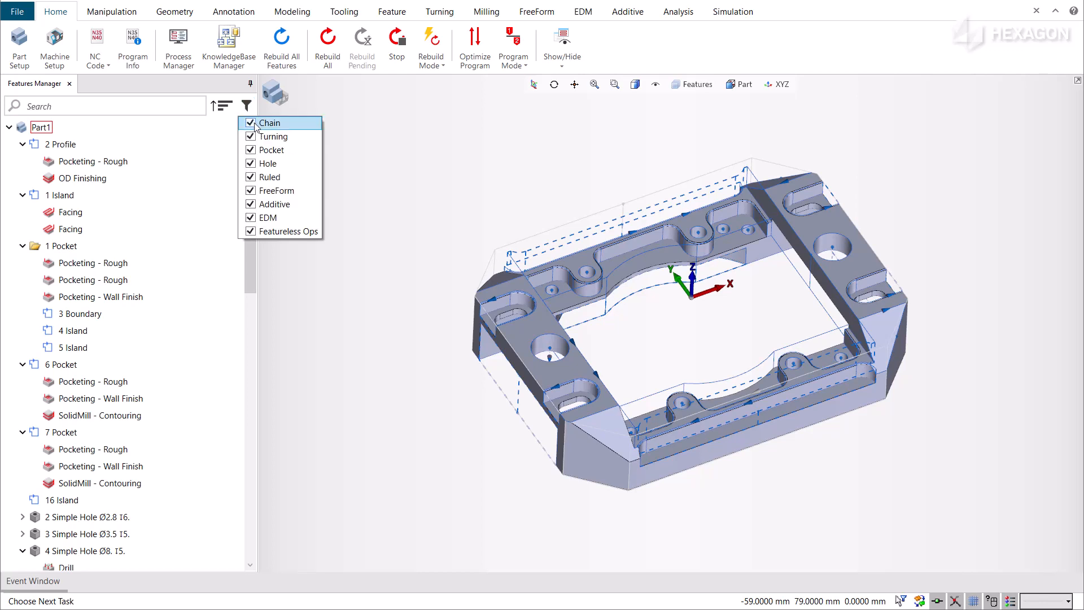
{"action": "left_click", "coordinate": [251, 121]}
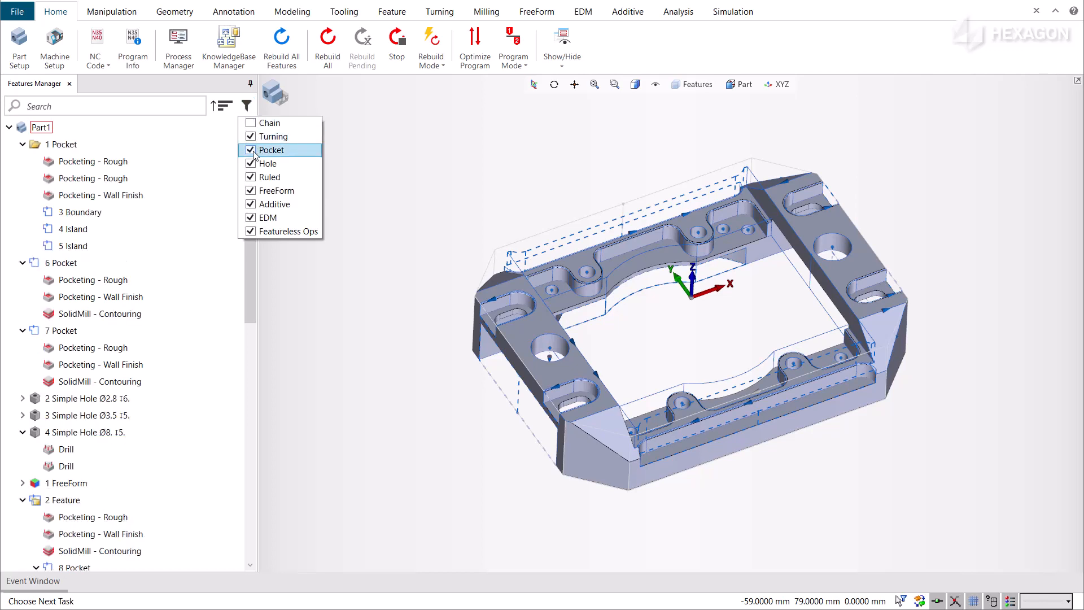
{"action": "left_click", "coordinate": [251, 151]}
{"action": "type", "text": "c"}
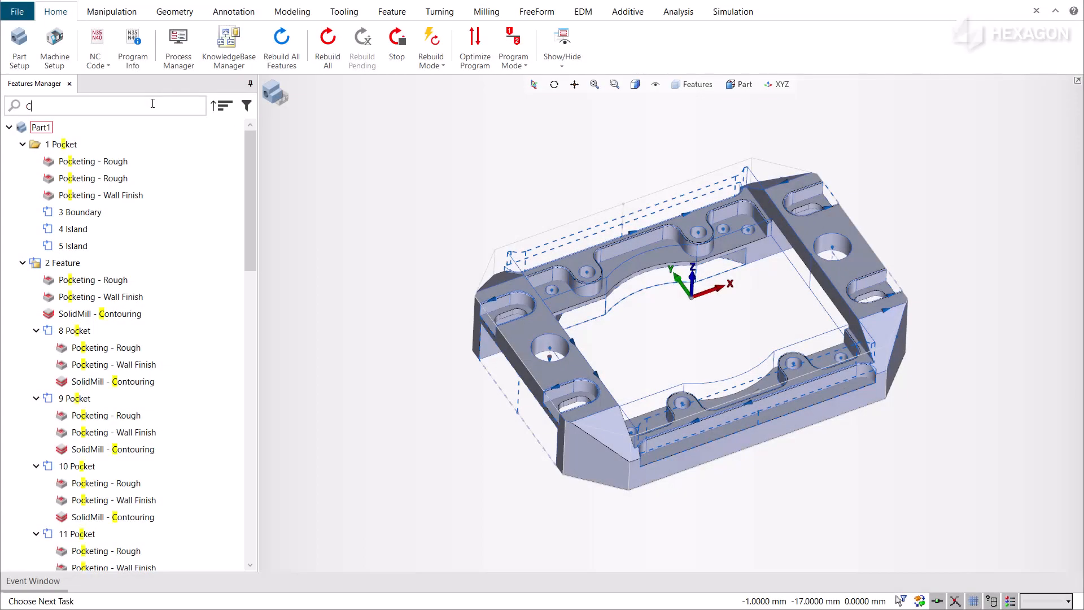
Step: Search 'Con', select 6 Pocket's SolidMill Contouring operation and collapse the Part2 branch
{"action": "type", "text": "Con"}
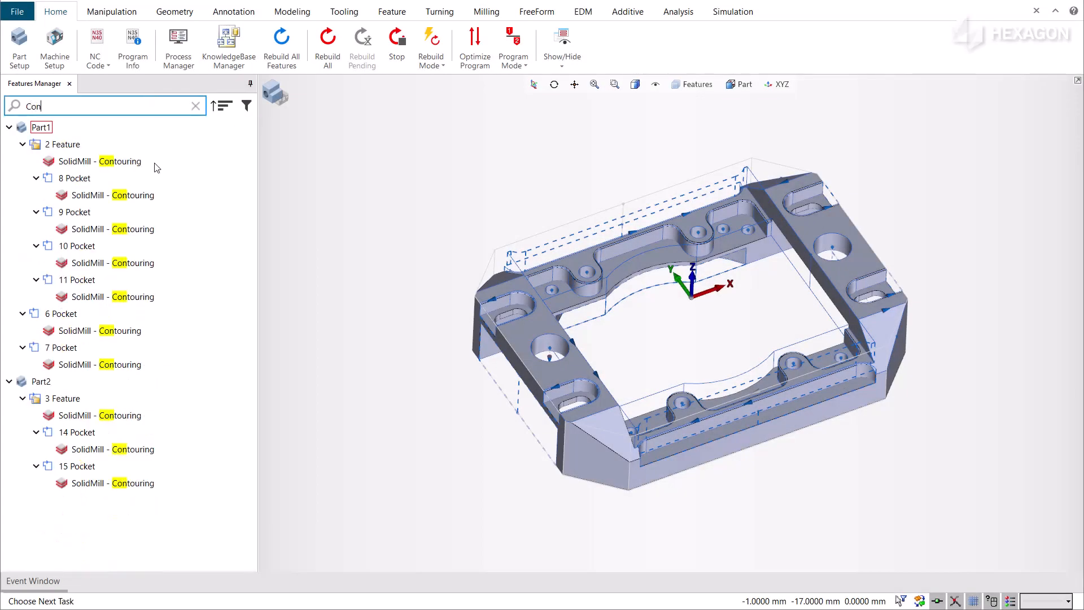
{"action": "left_click", "coordinate": [103, 331]}
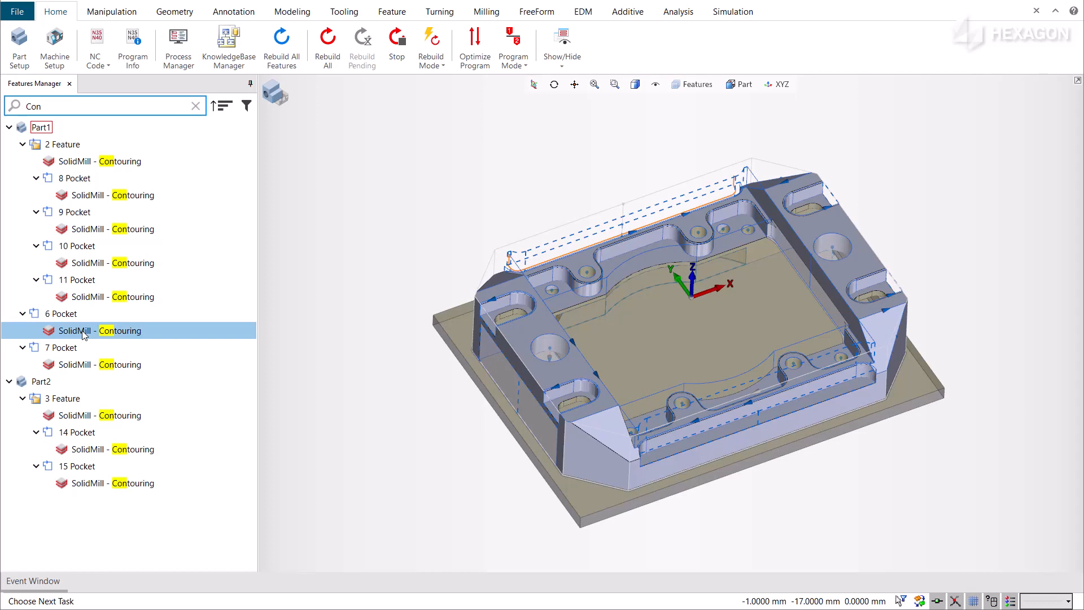
{"action": "left_click", "coordinate": [10, 380]}
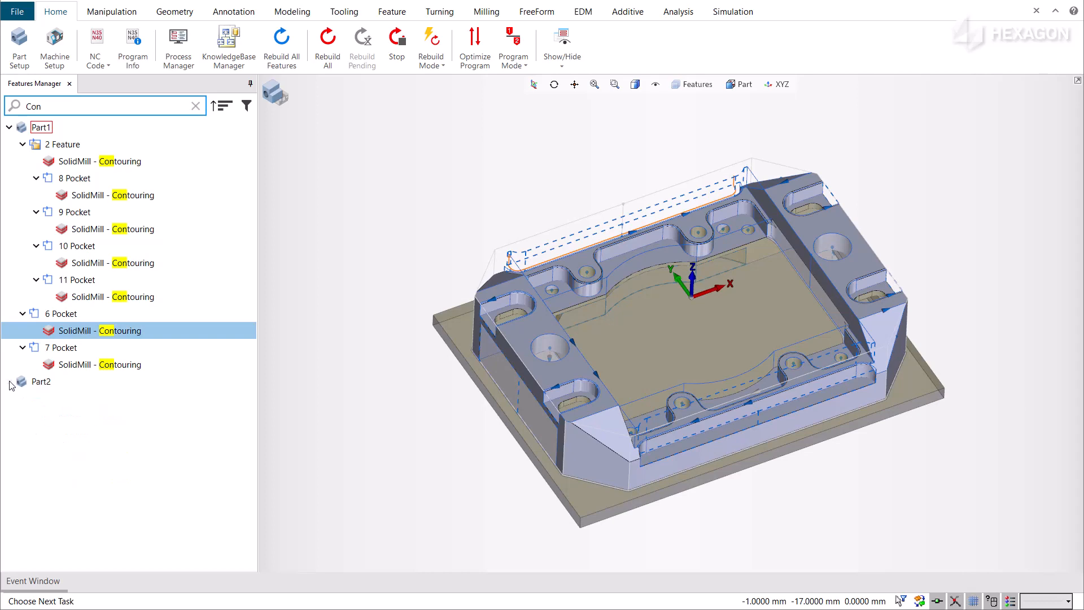